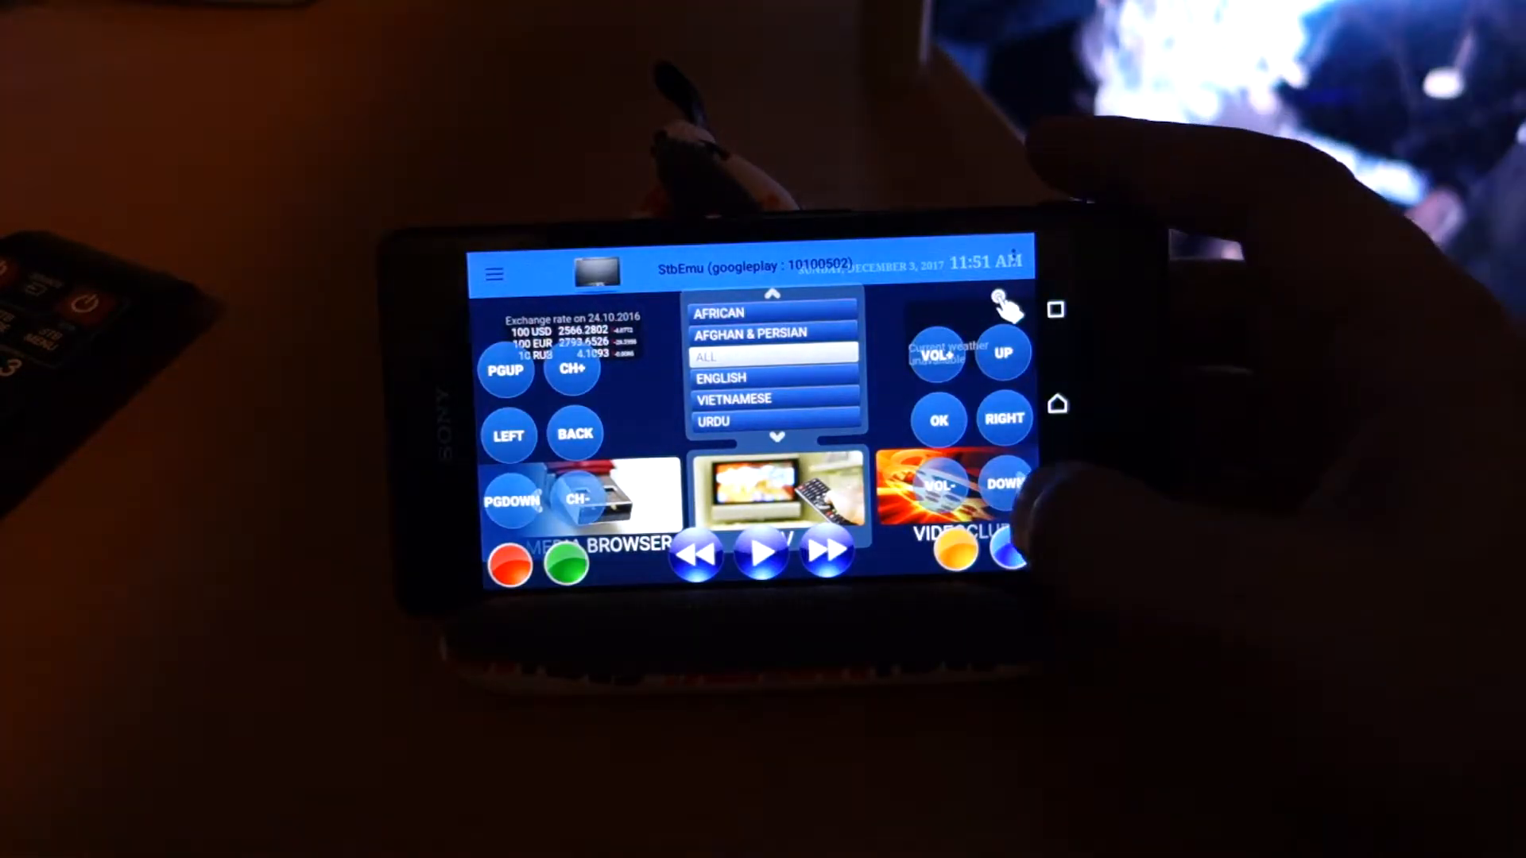
scroll("down", 3)
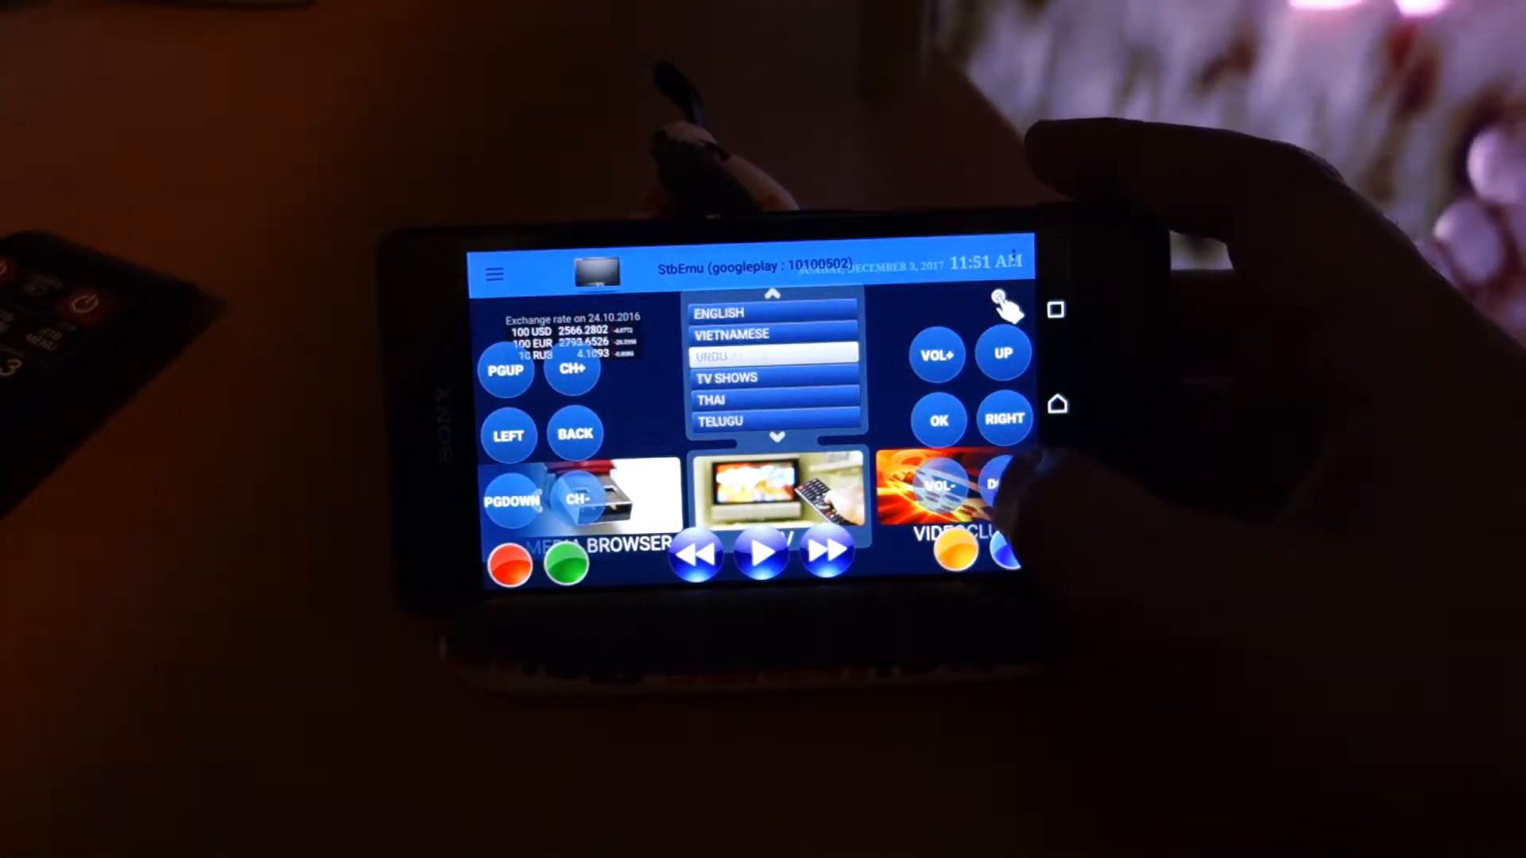